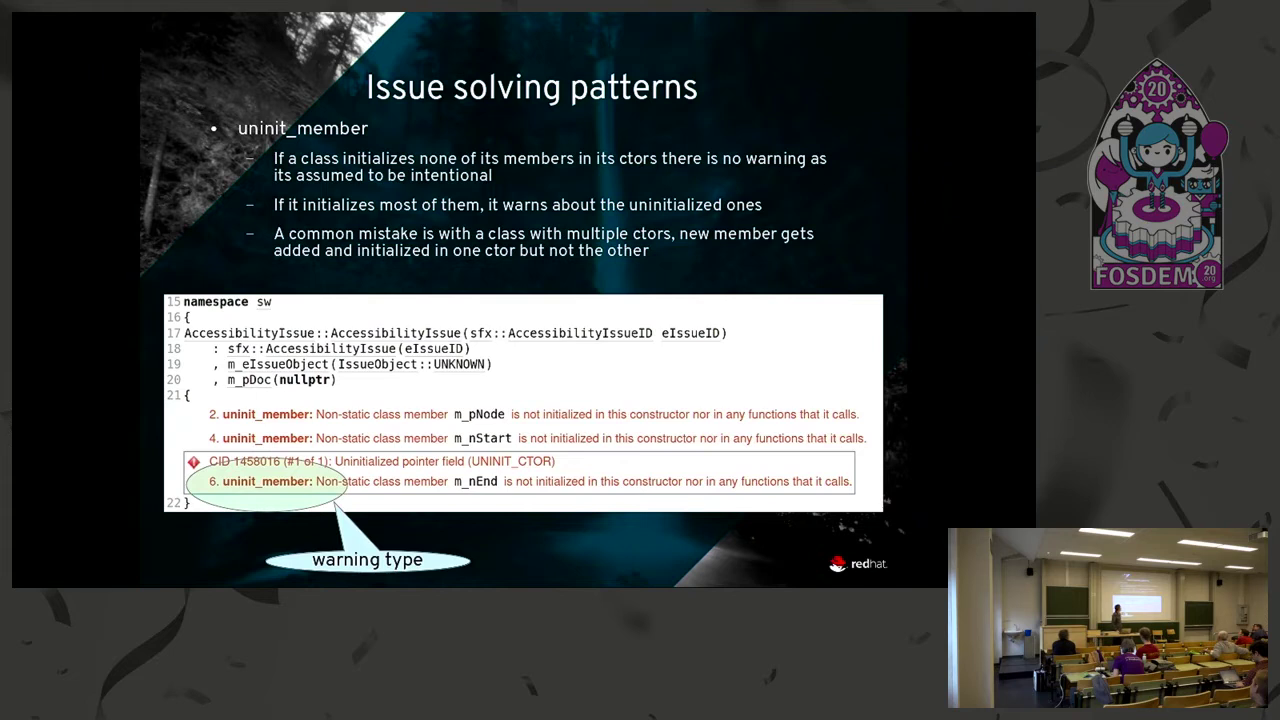
# Advance through the coverity[+kill] program-exit slide to the Tainted data slide.
pyautogui.press('Right')
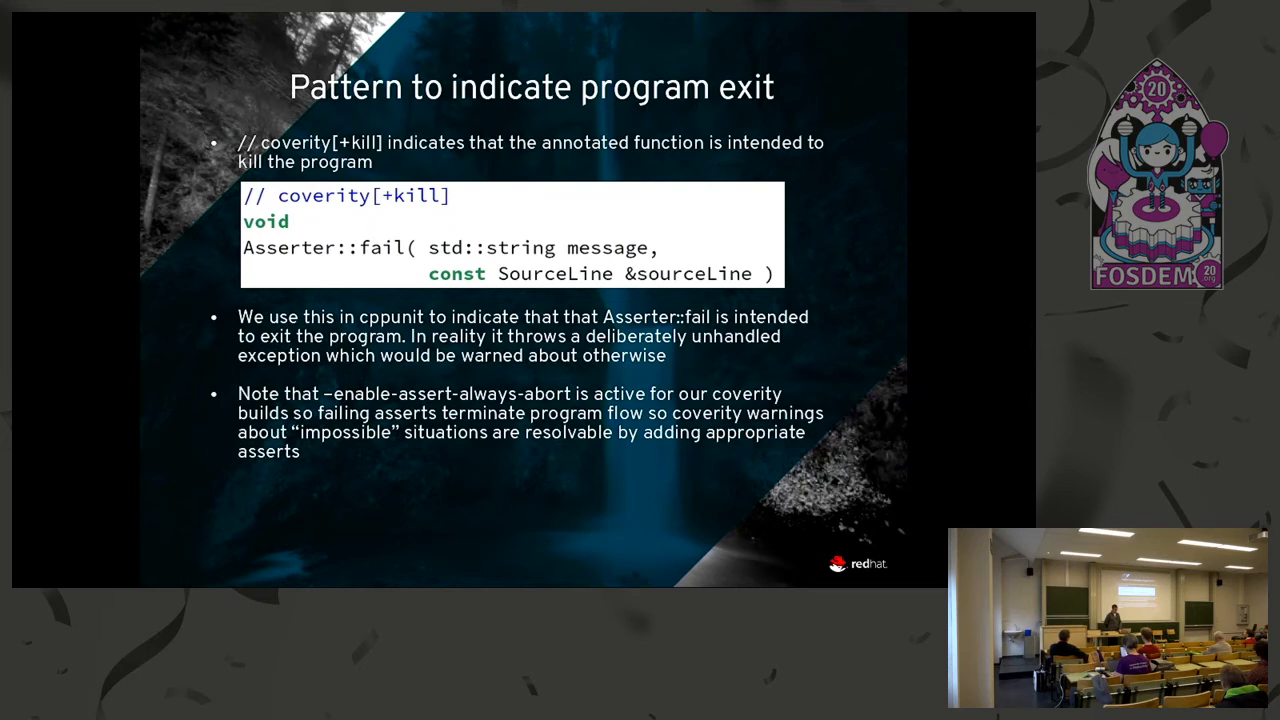
pyautogui.press('Right')
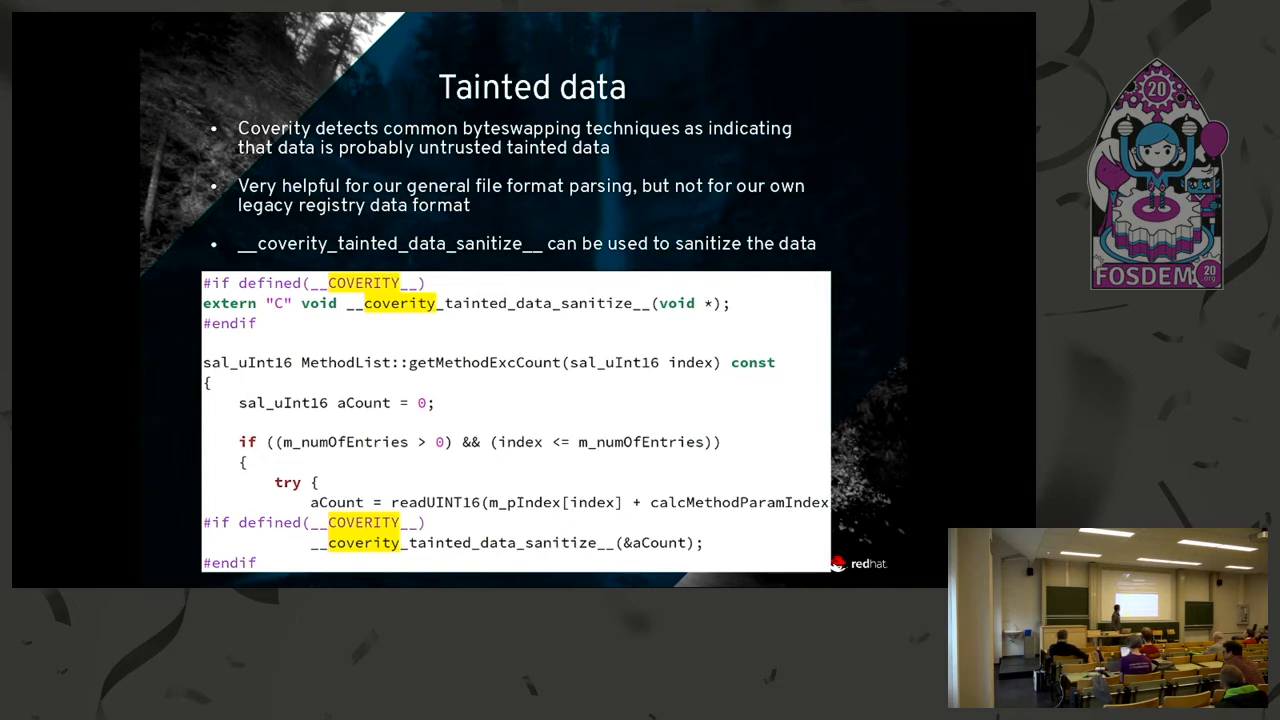
# Step through the byte-swapping and length-validation Tainted data slides to the uncaught exceptions slide.
pyautogui.press('Right')
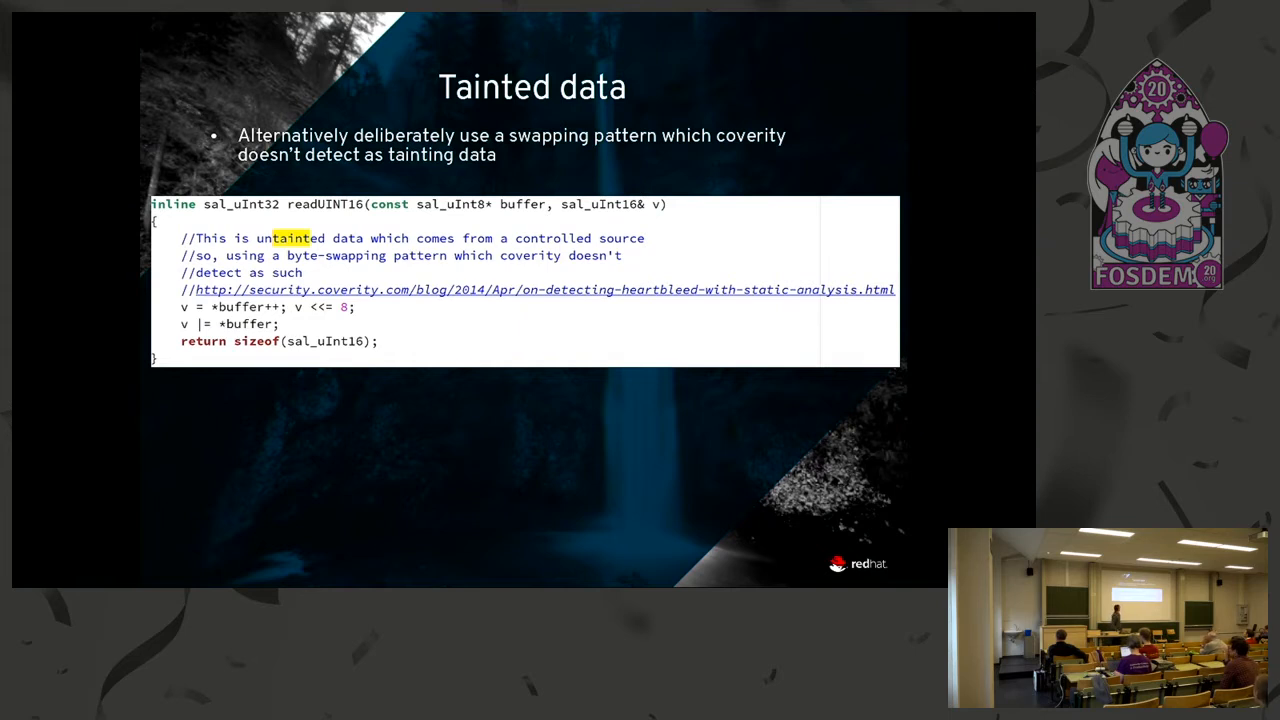
pyautogui.press('Right')
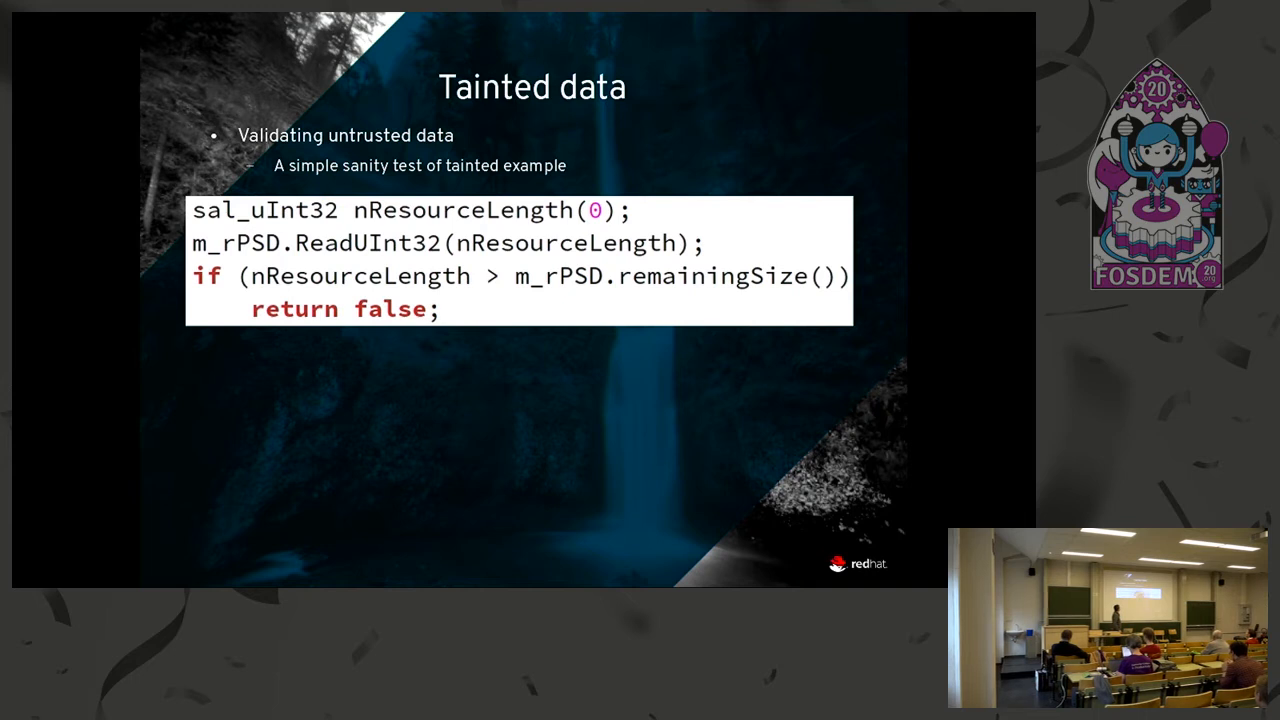
pyautogui.press('Right')
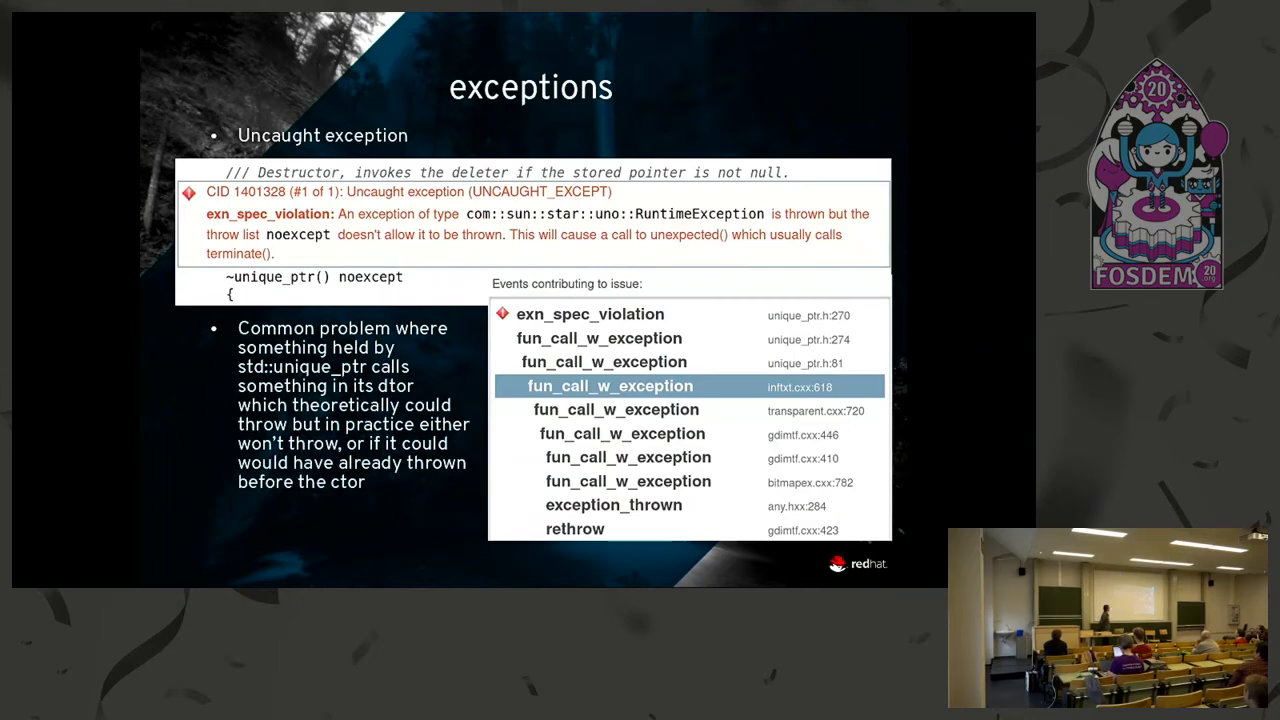
# Advance from the unique_ptr destructor exception report to the o3tl::default_delete workaround slide.
pyautogui.press('Right')
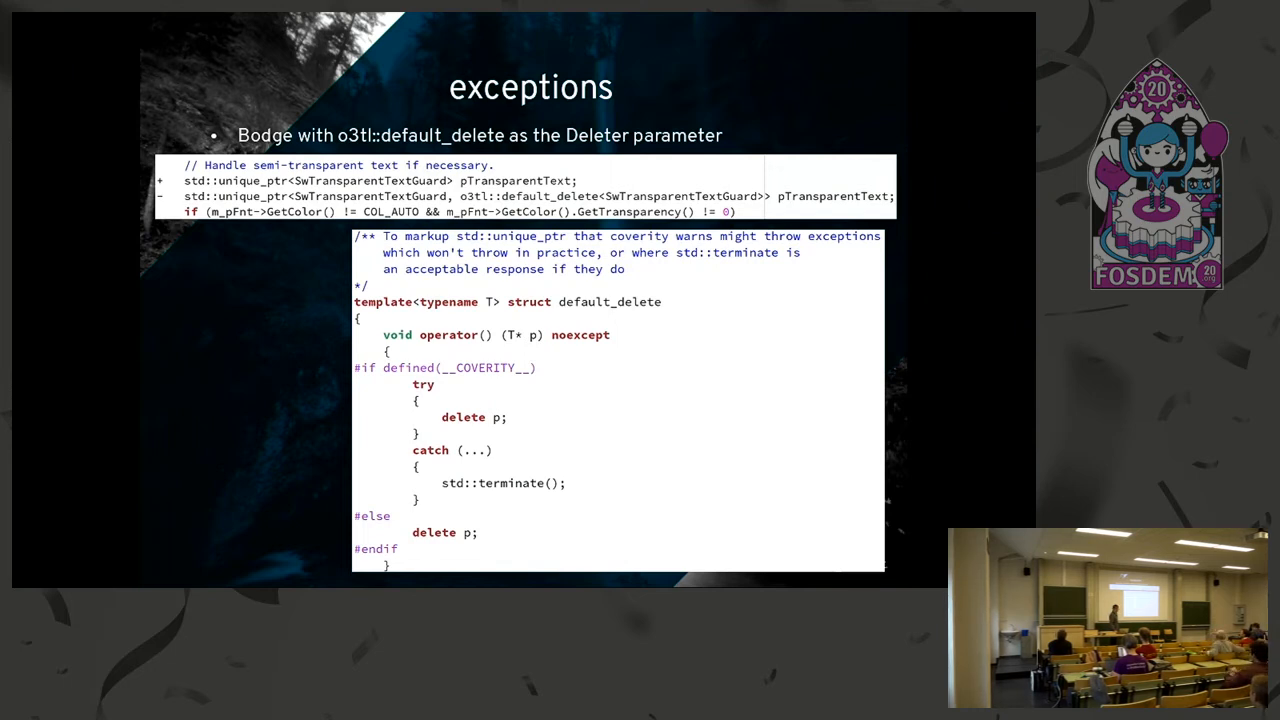
# Move from the o3tl::default_delete bodge slide to the Coverity Stats 2020 slide.
pyautogui.press('Right')
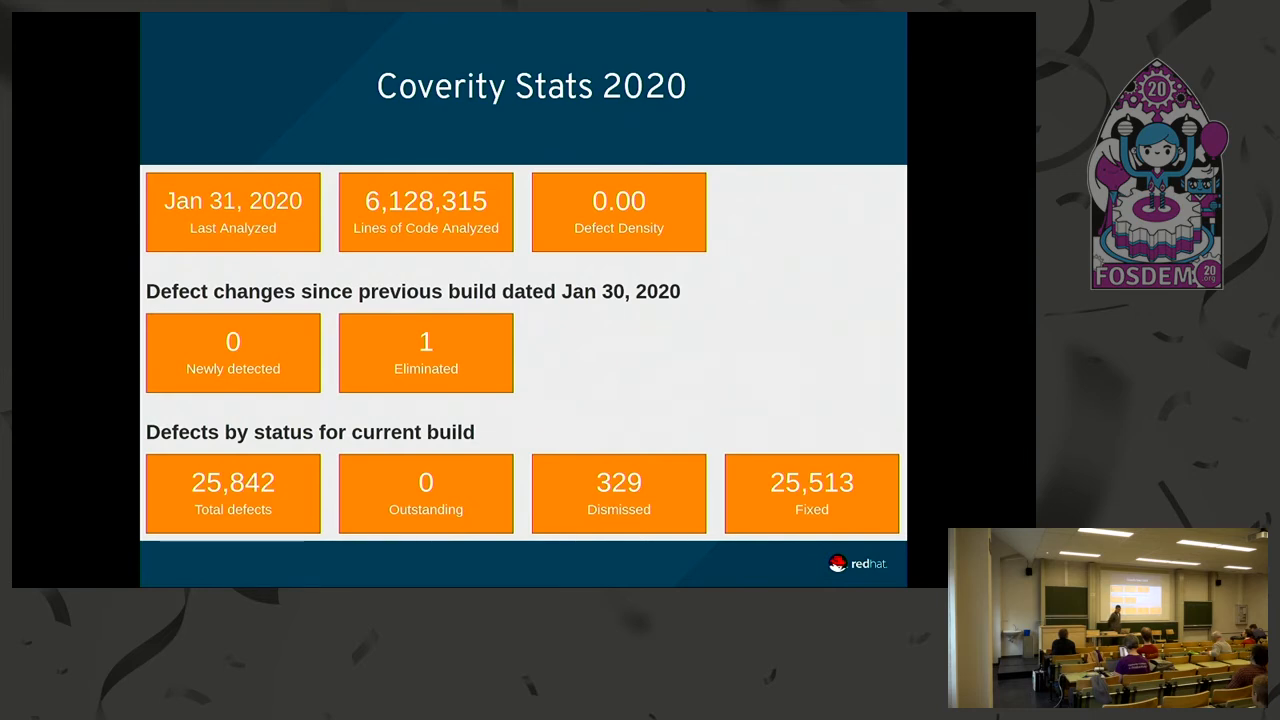
# Advance past the Coverity Stats 2020 summary to the sample ubsan bug slide.
pyautogui.press('Right')
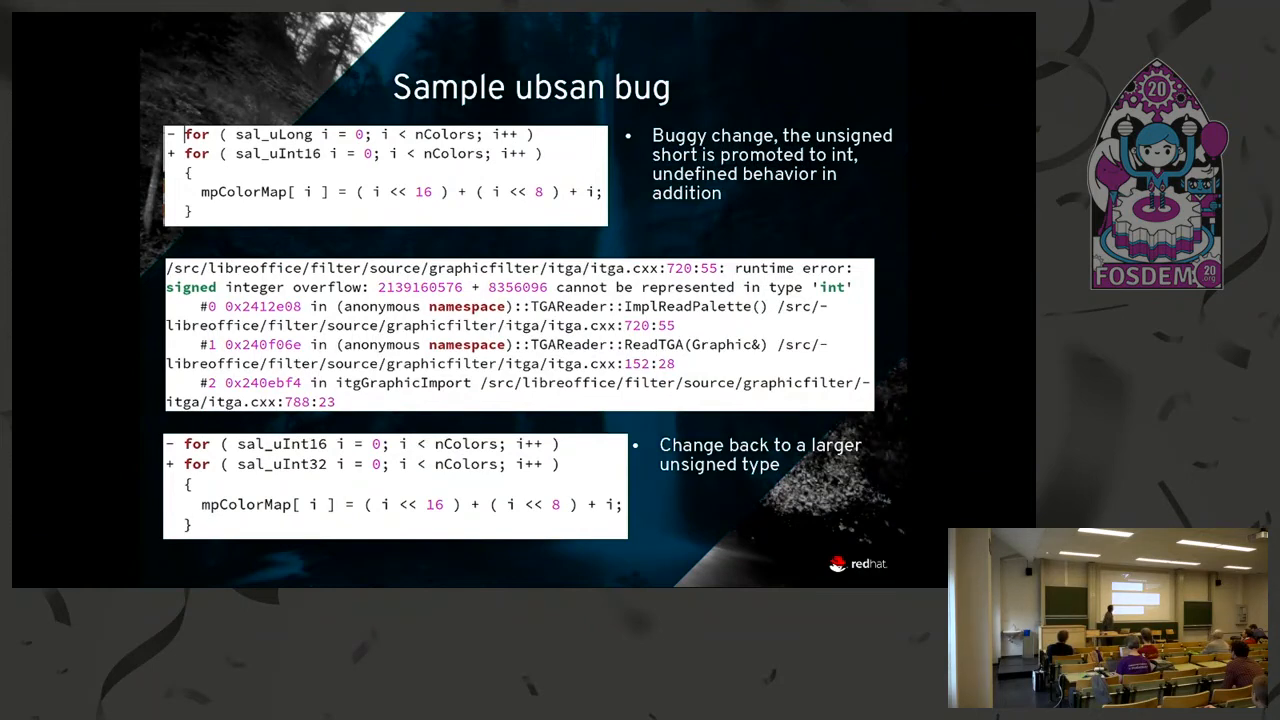
# Move from the ubsan signed-overflow TGA reader slide to the OssFuzz Timeouts slide.
pyautogui.press('Right')
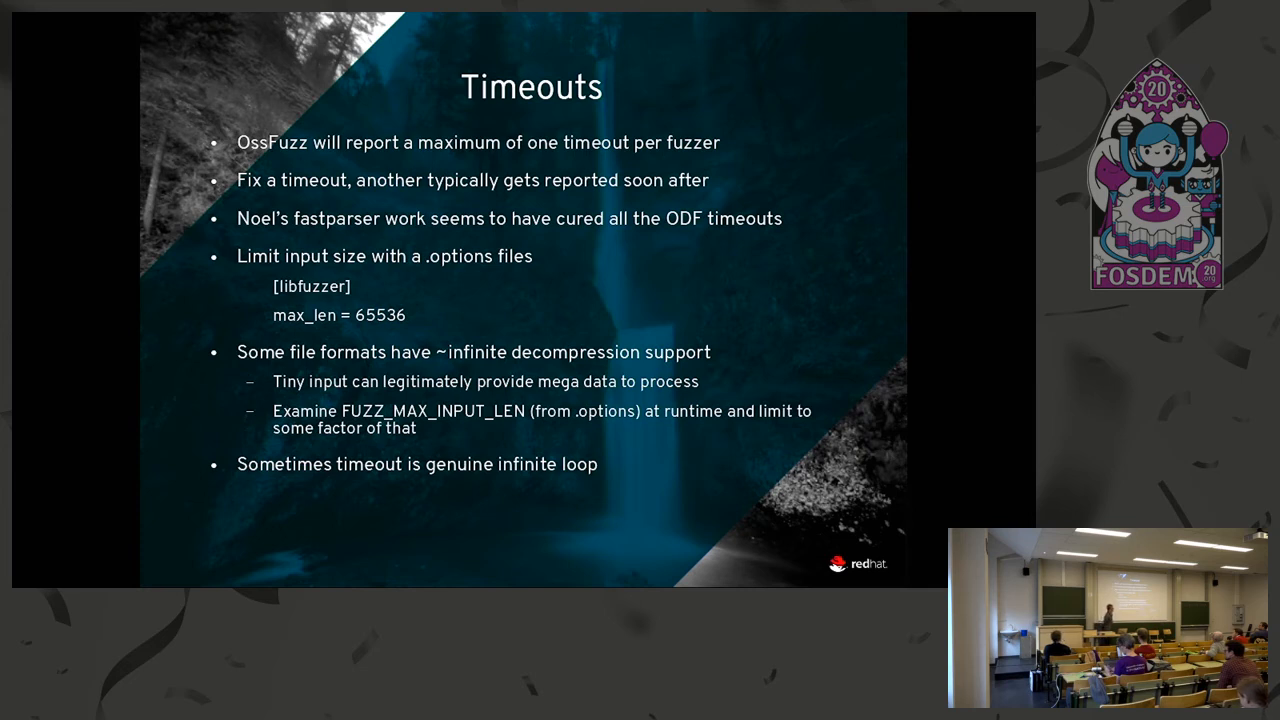
# Advance past the Timeouts slide to the 'Fix loop in a chain pattern' Section::Read code slide.
pyautogui.press('Right')
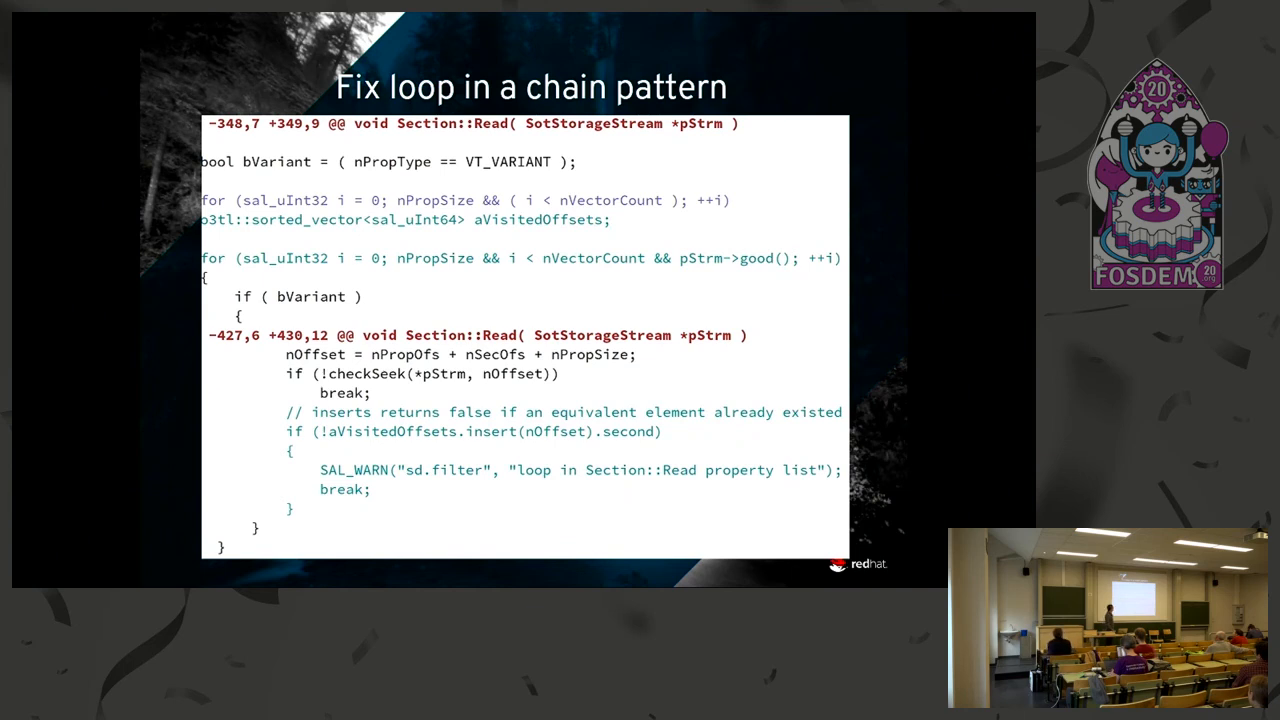
pyautogui.press('Right')
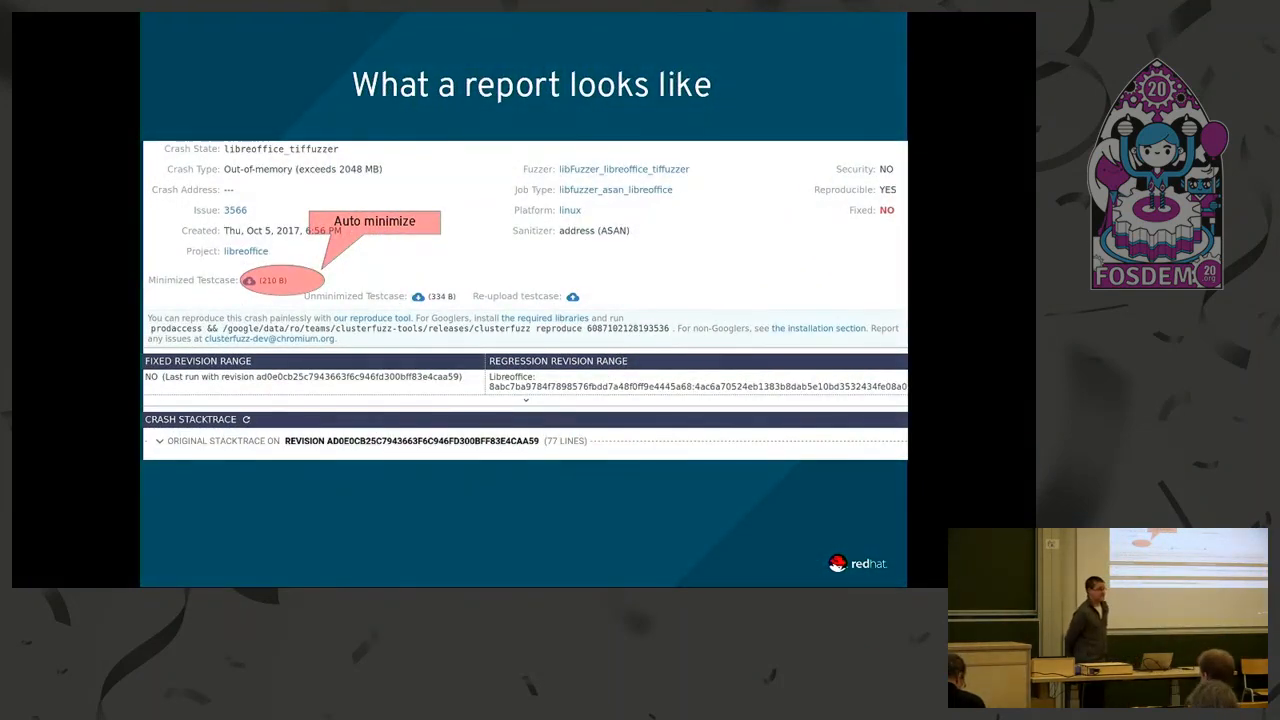